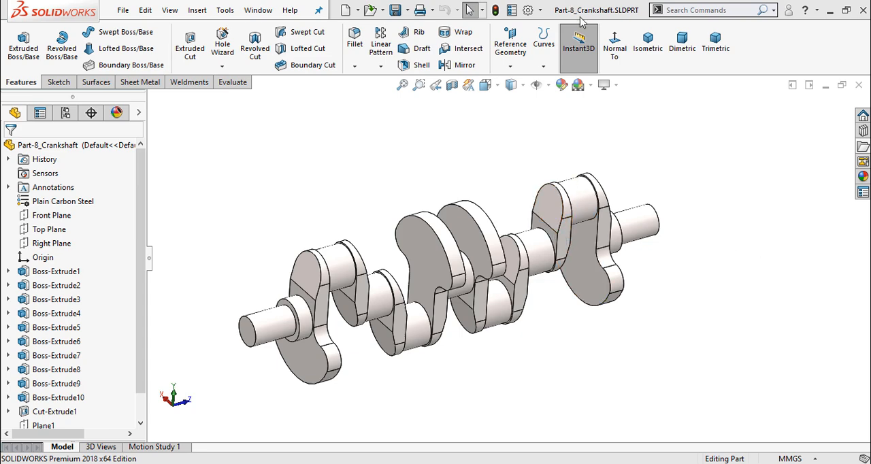
mouse_move(632, 79)
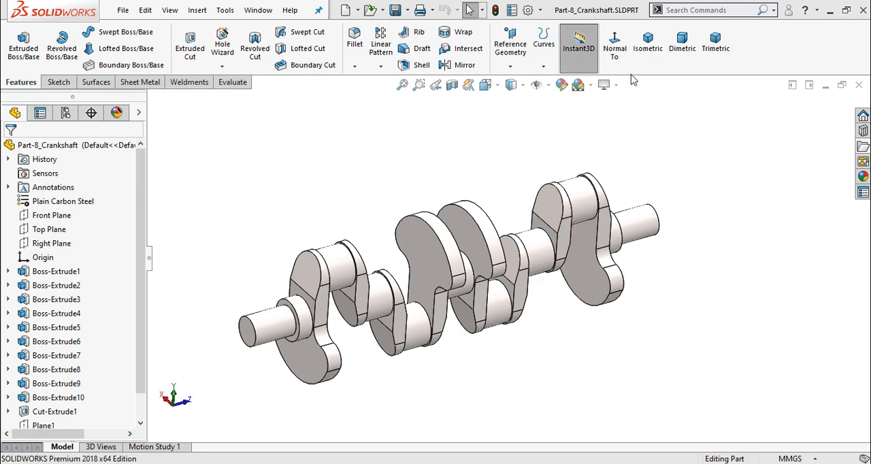
mouse_move(632, 124)
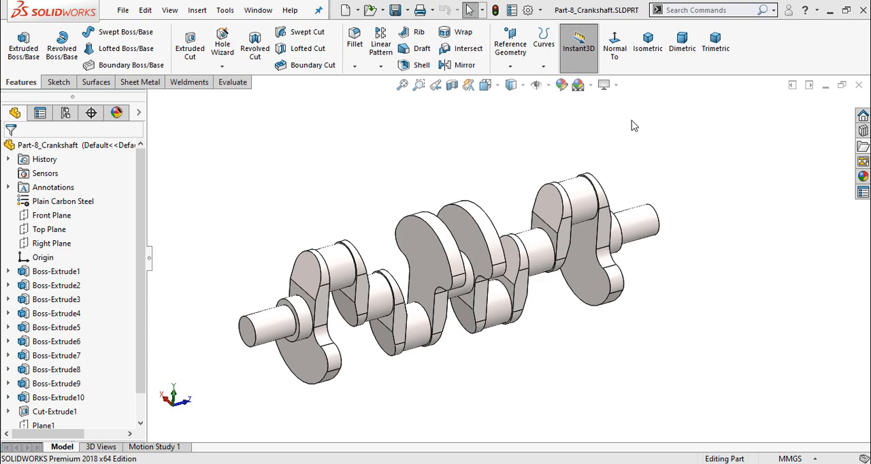
mouse_move(614, 121)
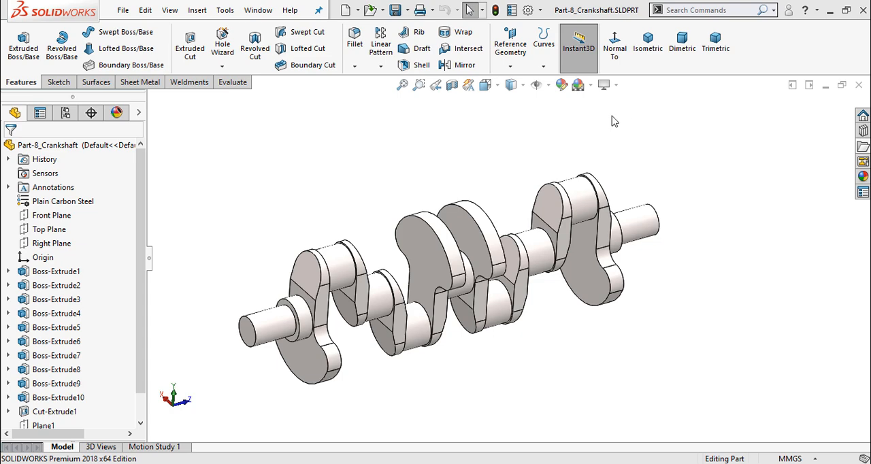
Step: Check SOLIDWORKS display effects for RealView Graphics, then run regedit from Win+R
left_click(615, 84)
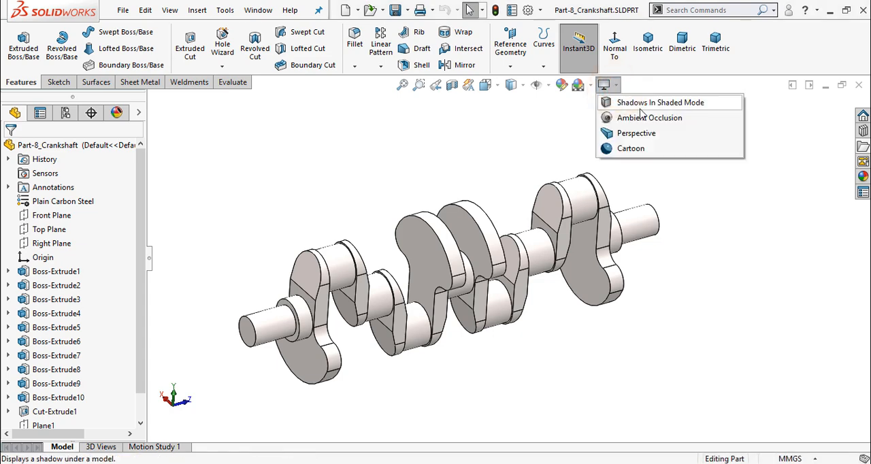
mouse_move(631, 148)
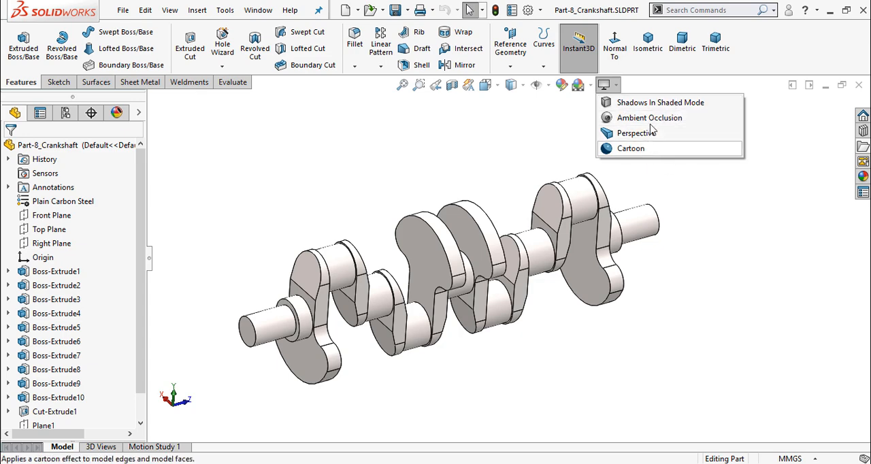
mouse_move(688, 148)
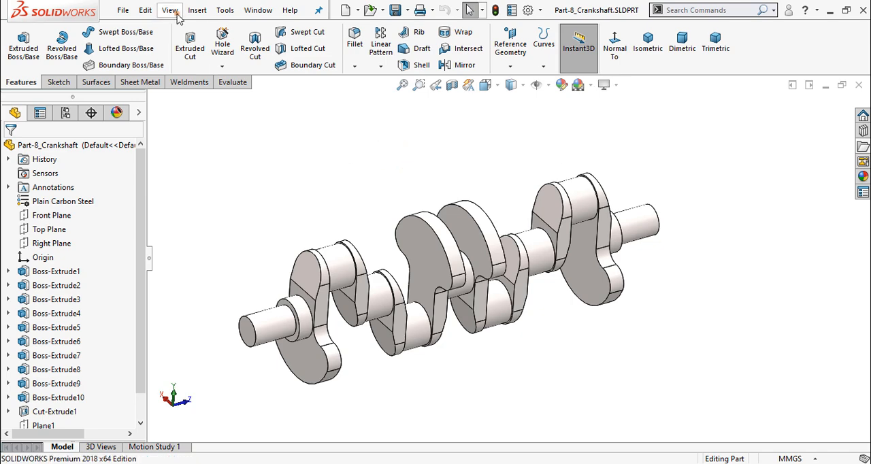
left_click(169, 10)
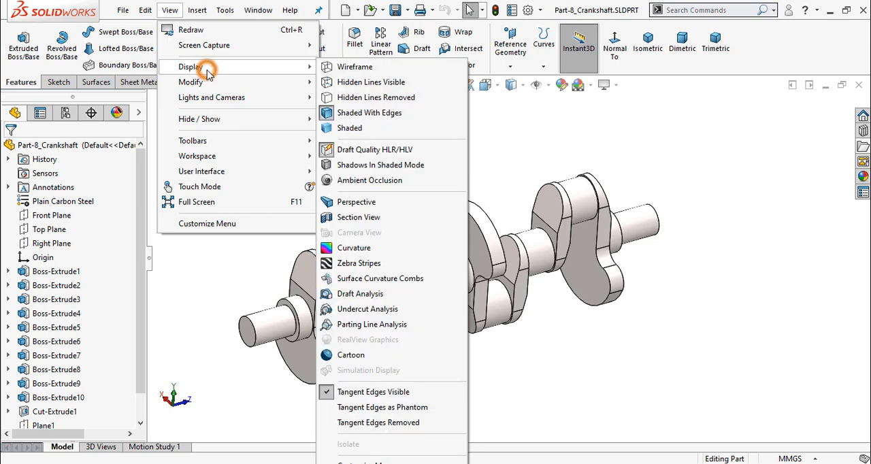
mouse_move(351, 355)
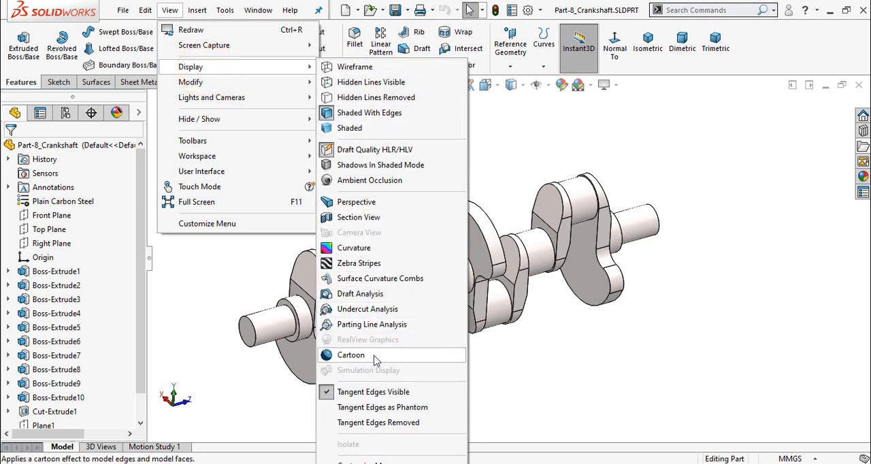
mouse_move(354, 349)
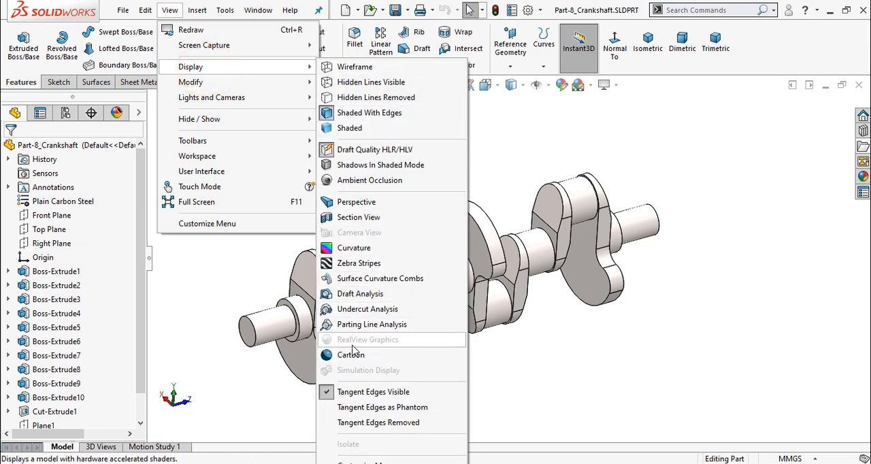
mouse_move(372, 342)
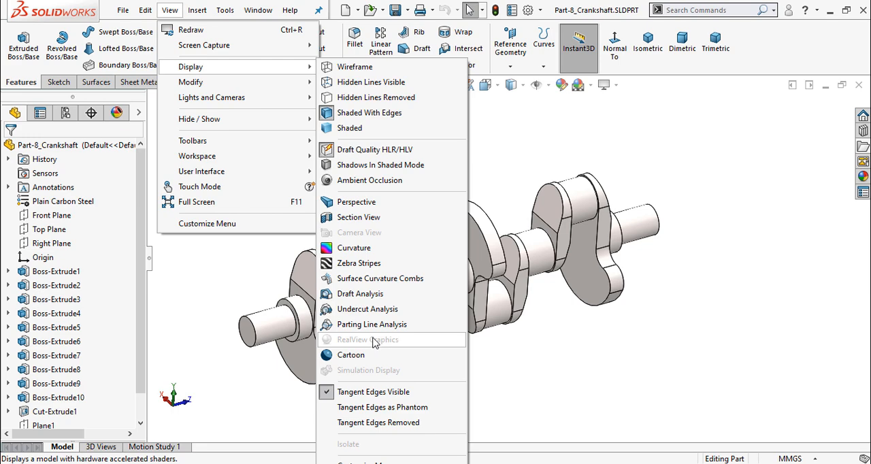
mouse_move(395, 349)
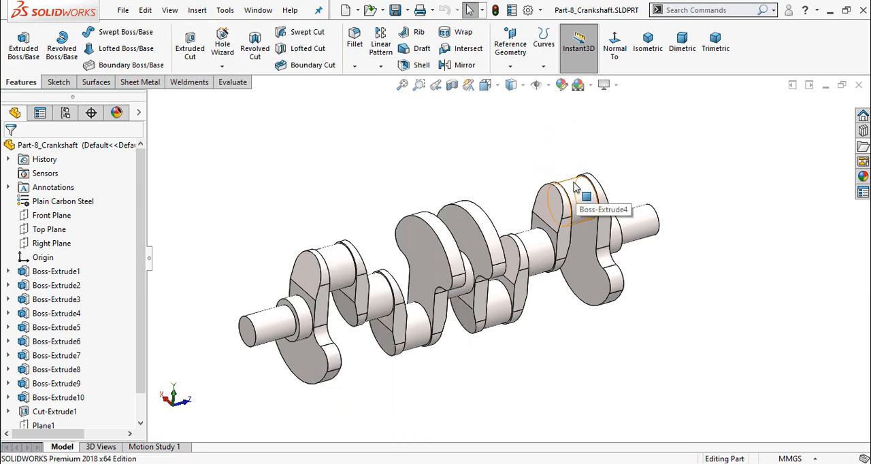
key("Win+r")
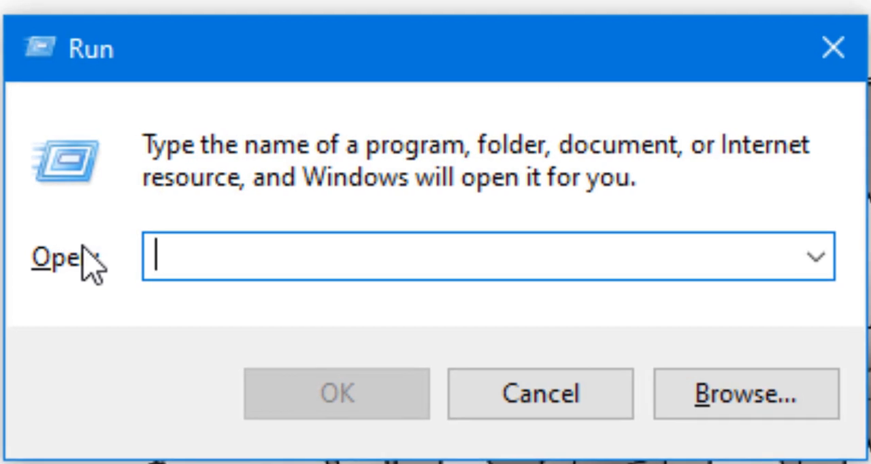
type("re")
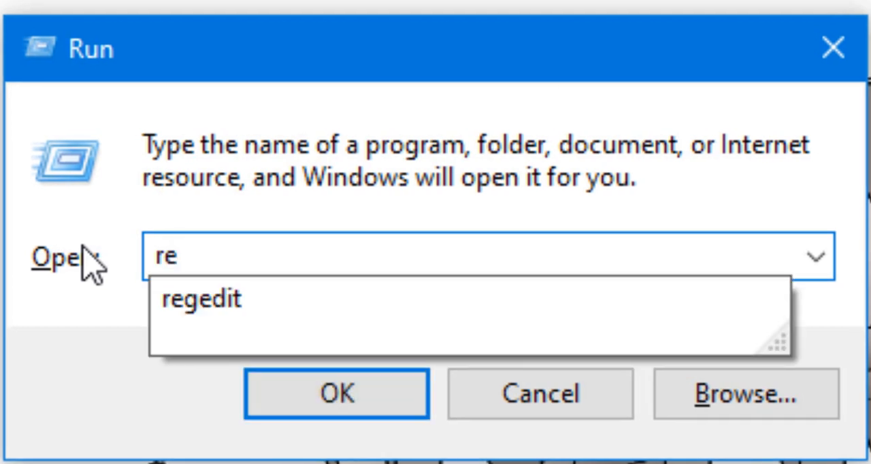
type("gedit")
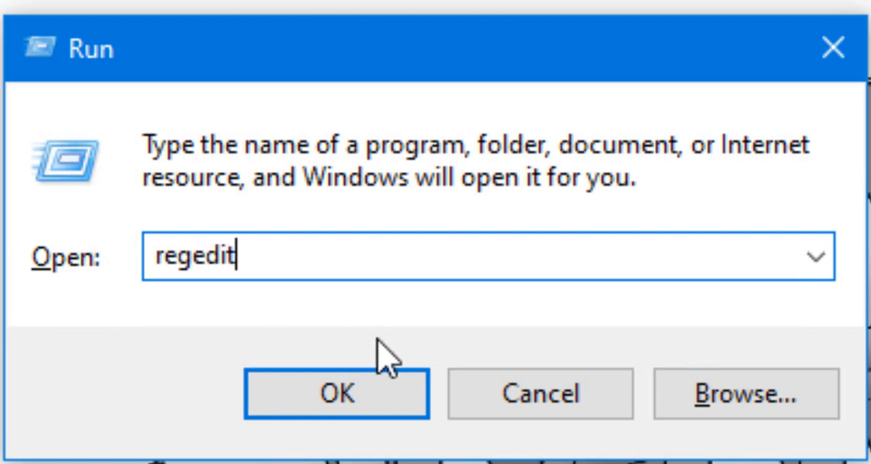
left_click(334, 387)
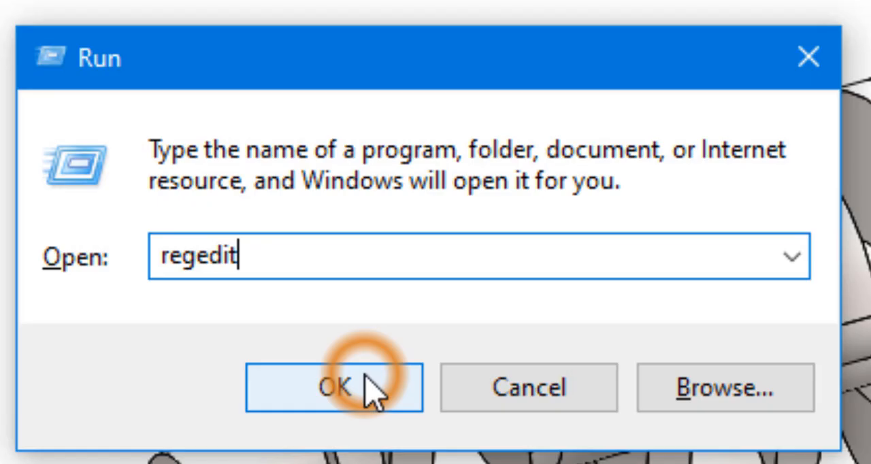
left_click(333, 388)
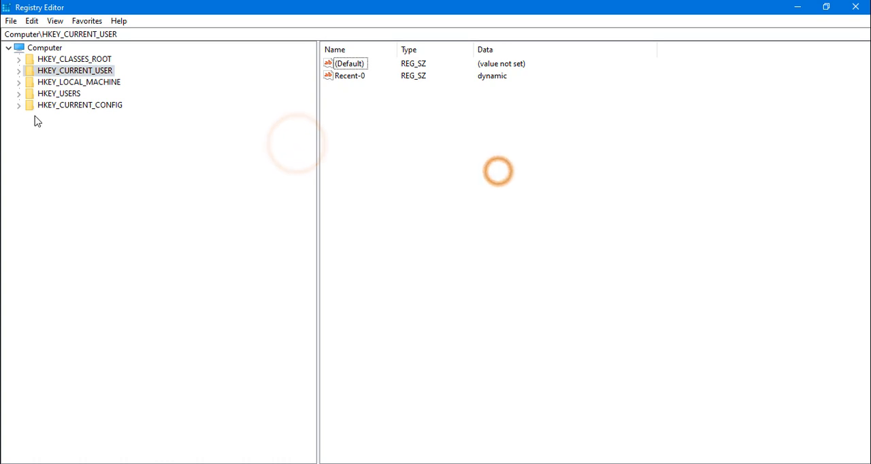
Step: Expand HKEY_CURRENT_USER and its SOFTWARE key, scrolling down the vendor list
left_click(74, 70)
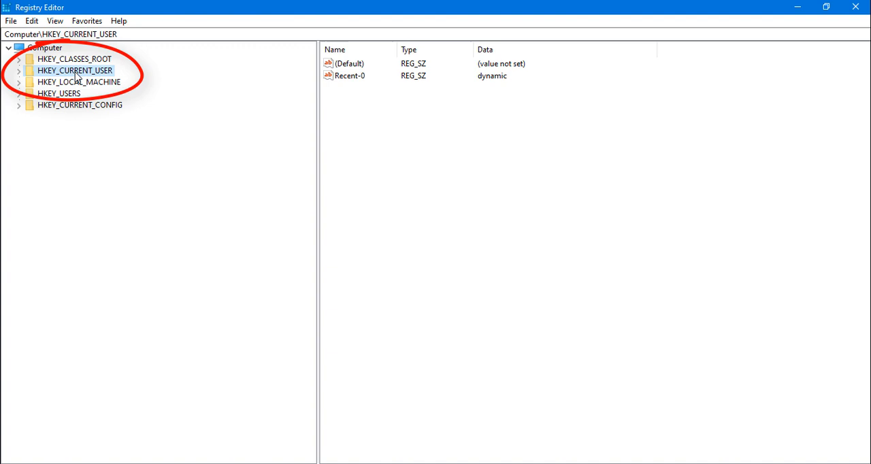
left_click(19, 71)
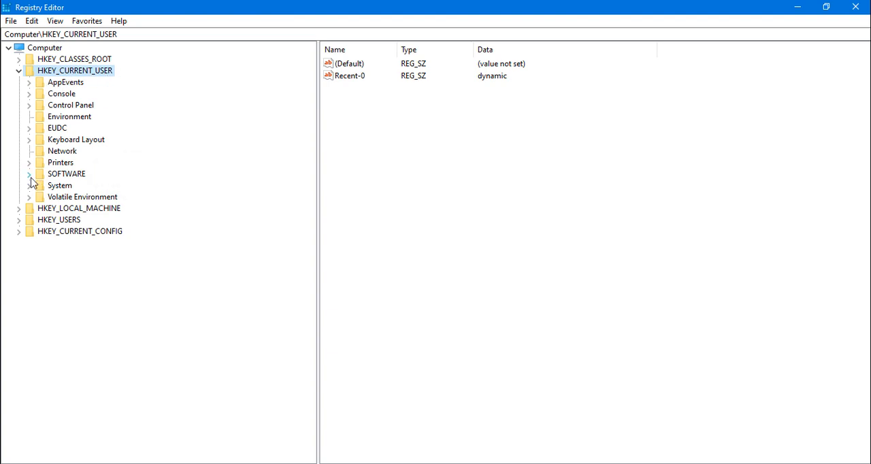
left_click(28, 174)
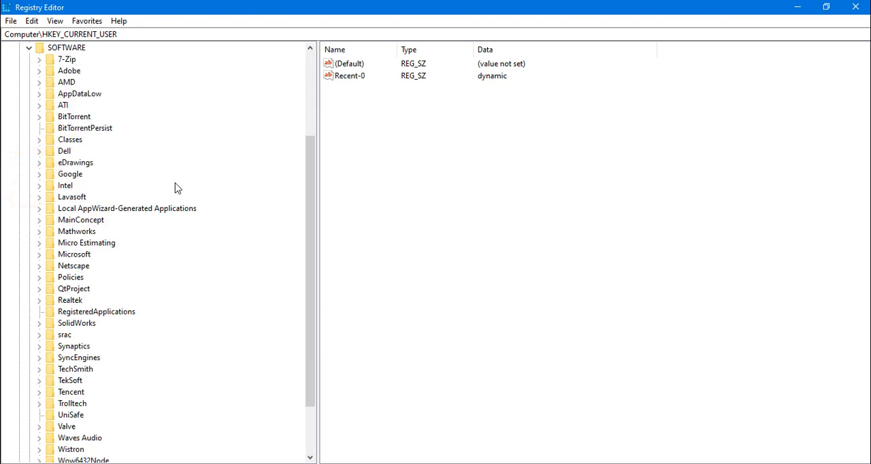
scroll("down", 3)
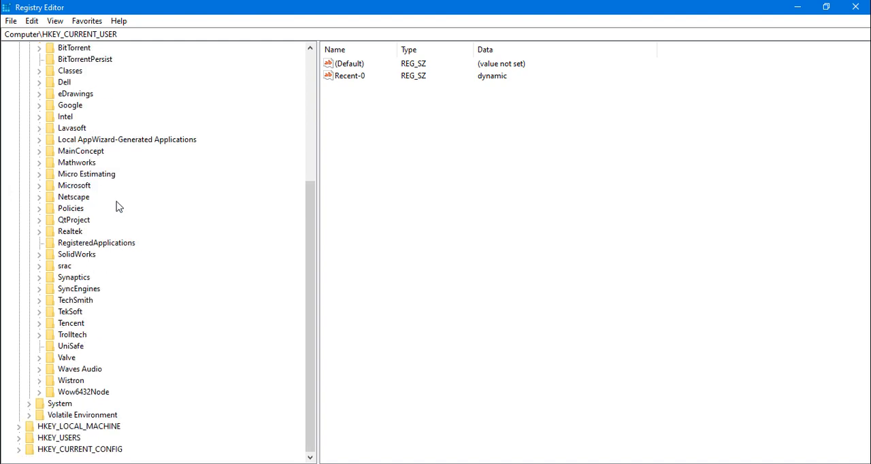
mouse_move(51, 283)
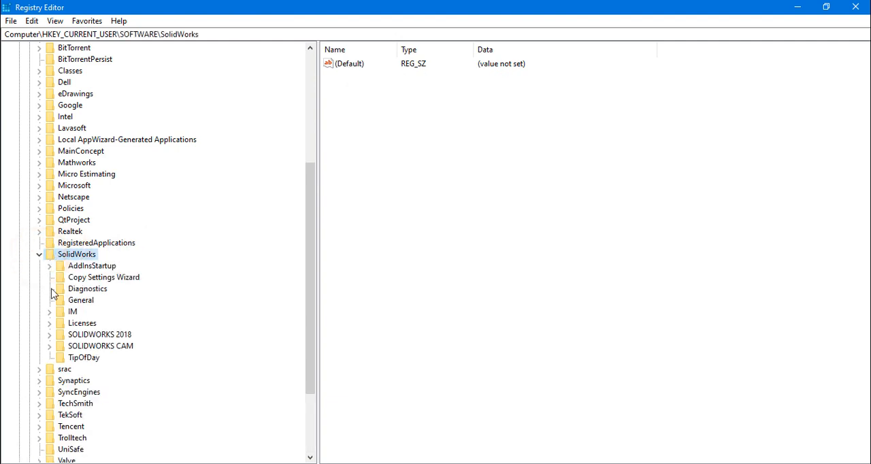
Step: Expand SOLIDWORKS 2018 > Performance > Graphics > Hardware to reveal the vendor subkeys
scroll("down", 3)
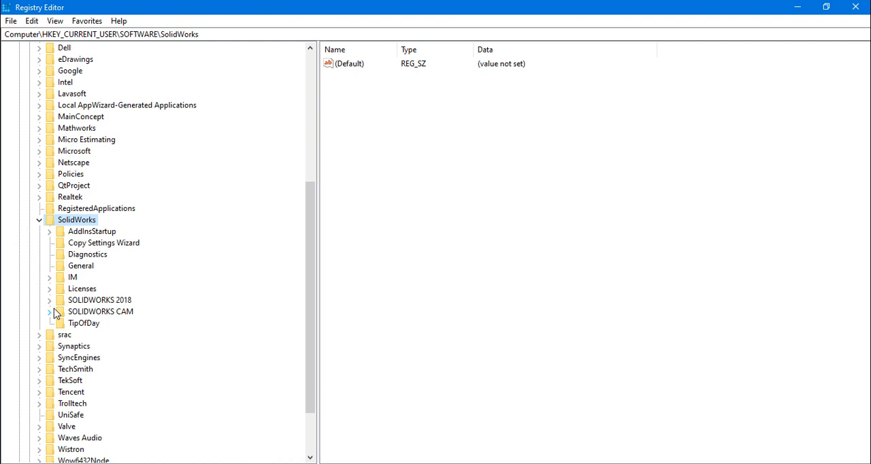
mouse_move(54, 307)
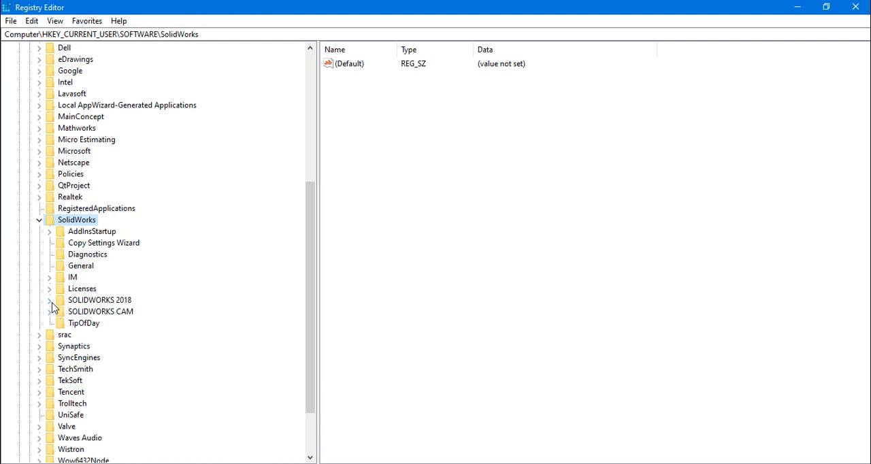
left_click(49, 300)
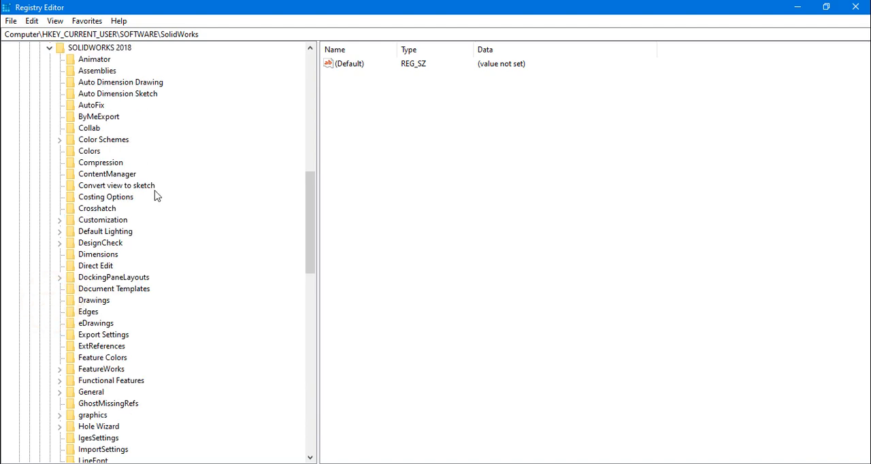
scroll("down", 3)
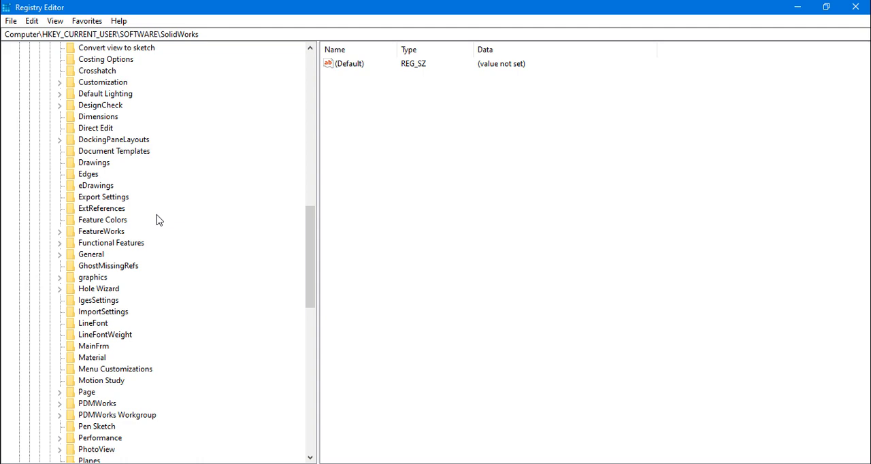
scroll("down", 3)
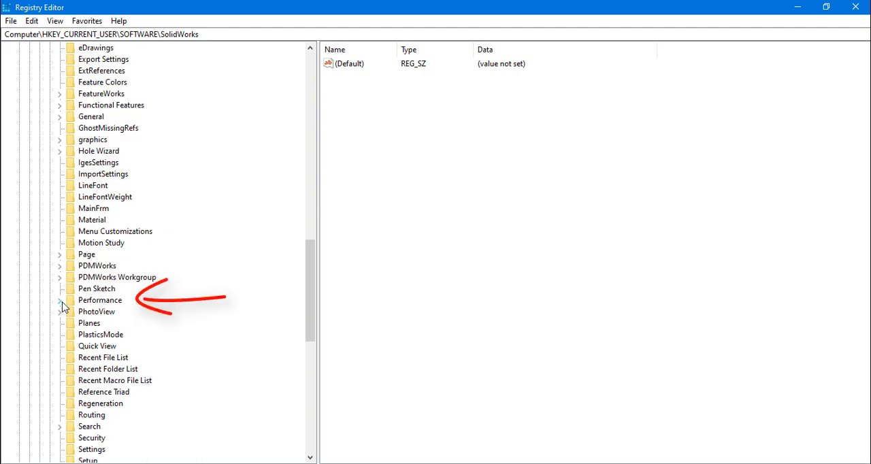
left_click(59, 300)
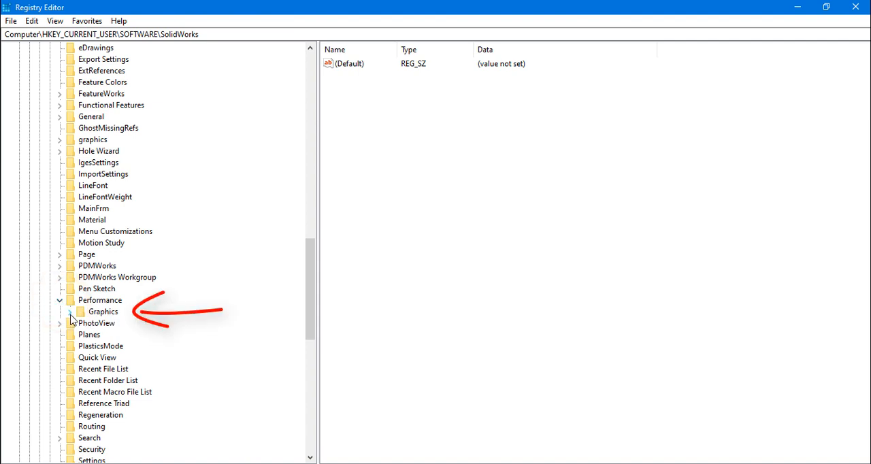
left_click(69, 312)
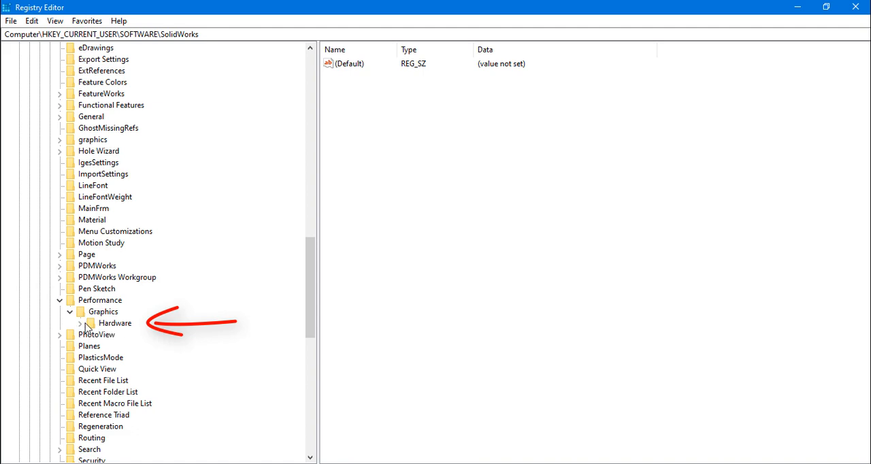
left_click(79, 323)
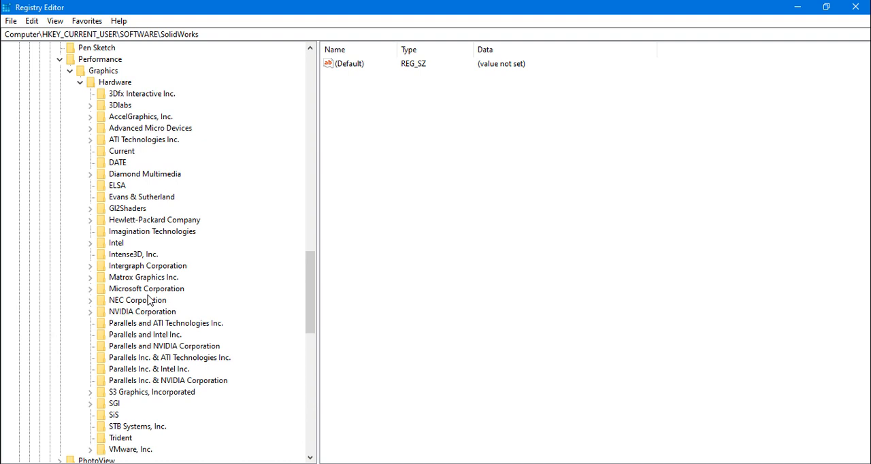
mouse_move(120, 157)
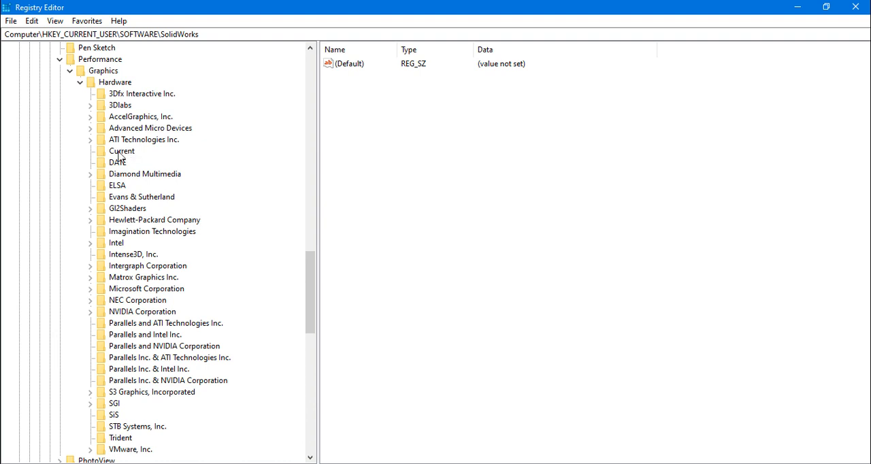
mouse_move(134, 163)
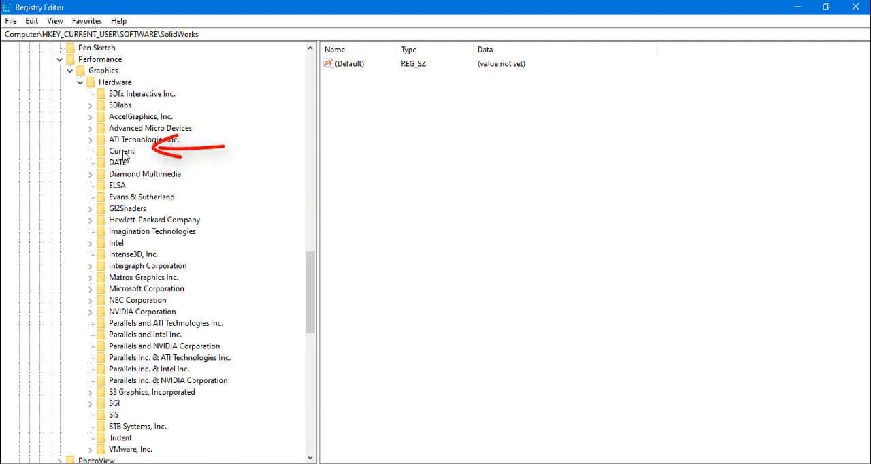
Step: Select the Current key and read the Renderer value, Radeon (TM) R5 M430
left_click(121, 151)
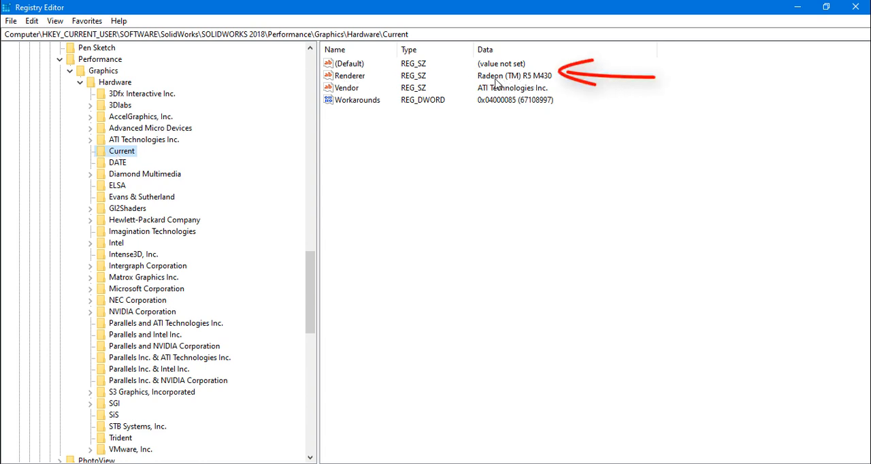
mouse_move(549, 87)
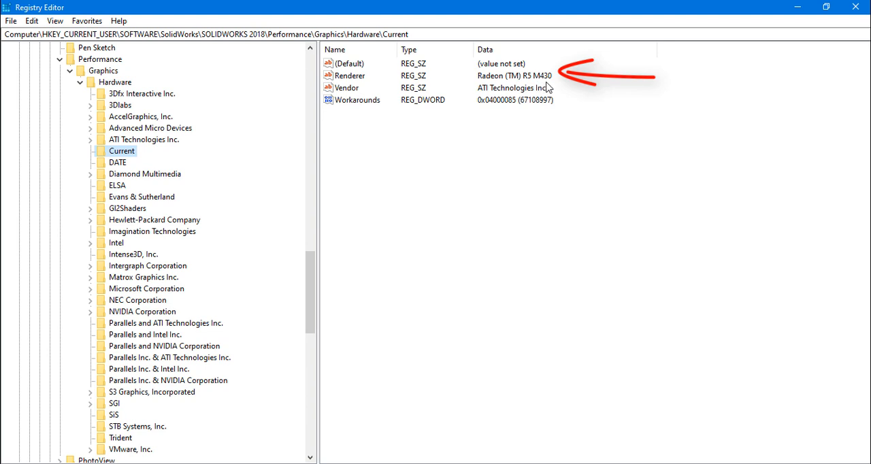
mouse_move(544, 89)
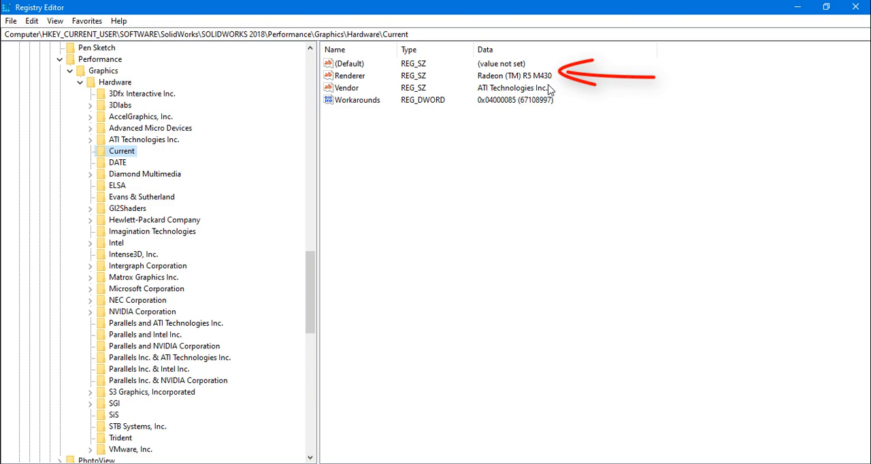
double_click(349, 75)
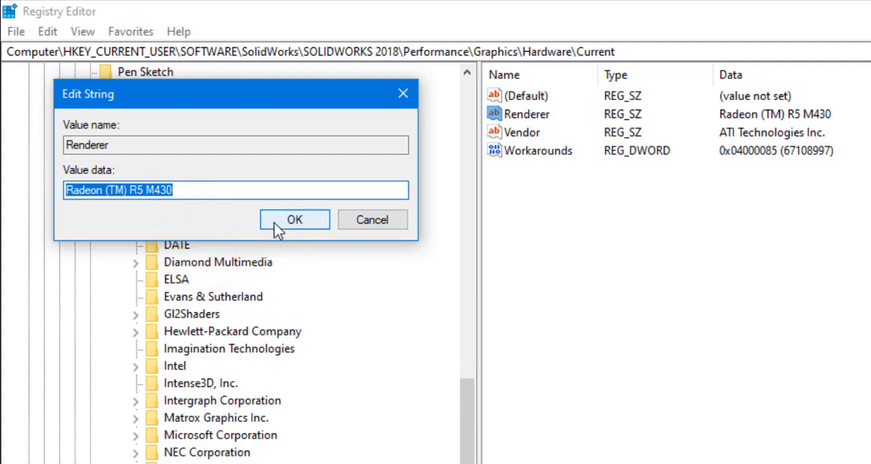
left_click(294, 219)
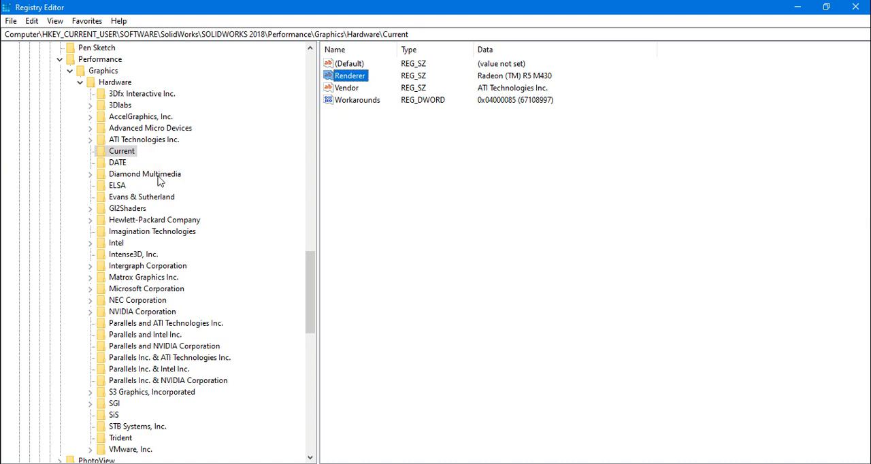
scroll("down", 3)
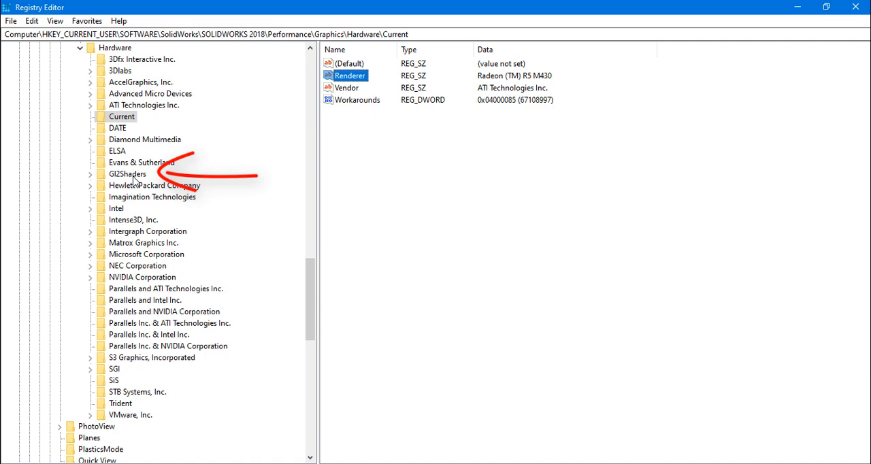
Step: Expand Gl2Shaders and then R420 to show the FireGL and FirePro entries
left_click(91, 174)
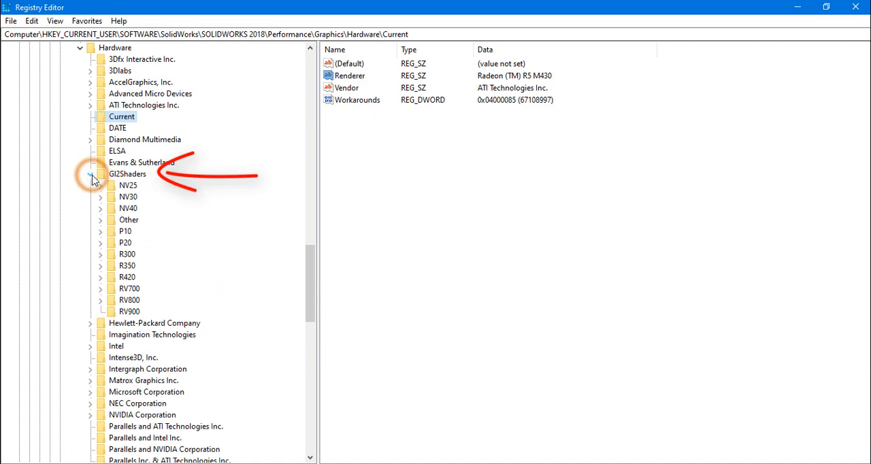
left_click(90, 174)
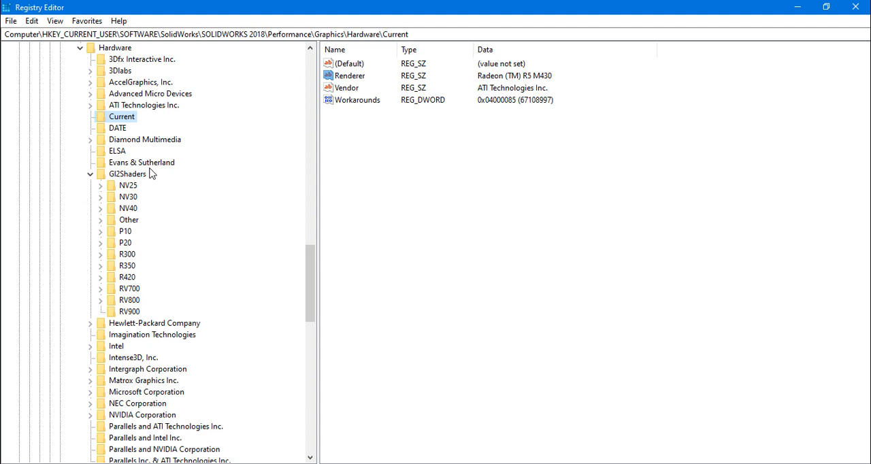
mouse_move(498, 148)
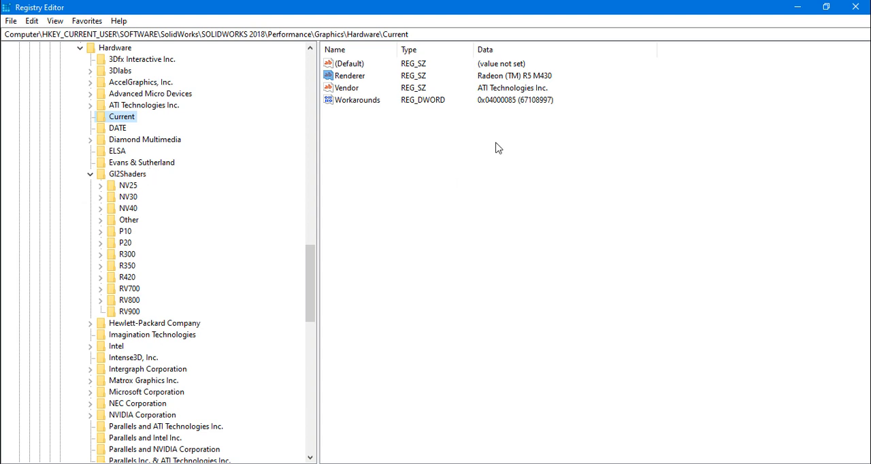
mouse_move(153, 266)
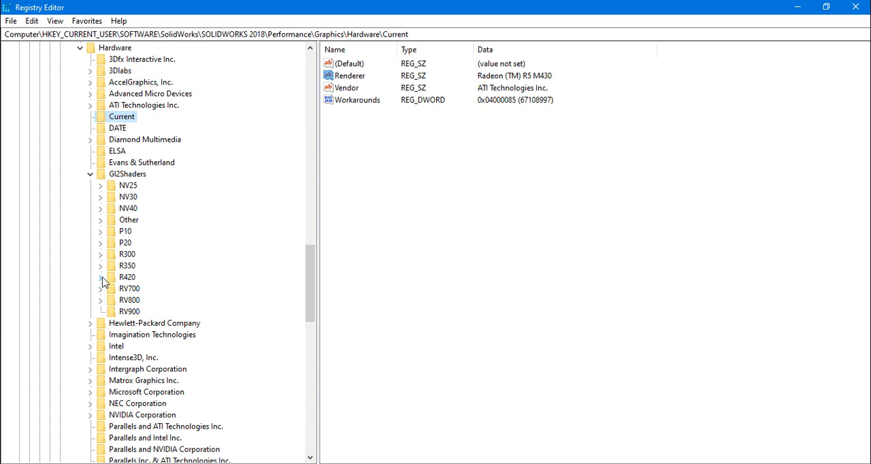
mouse_move(109, 286)
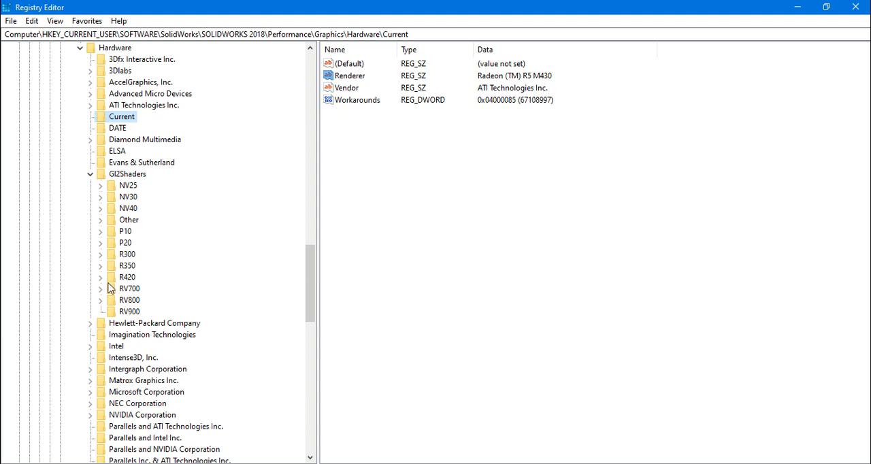
mouse_move(129, 287)
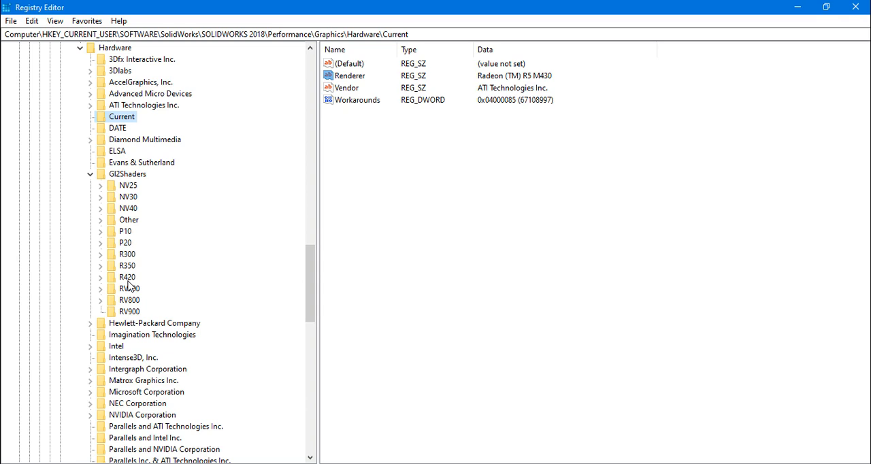
left_click(100, 277)
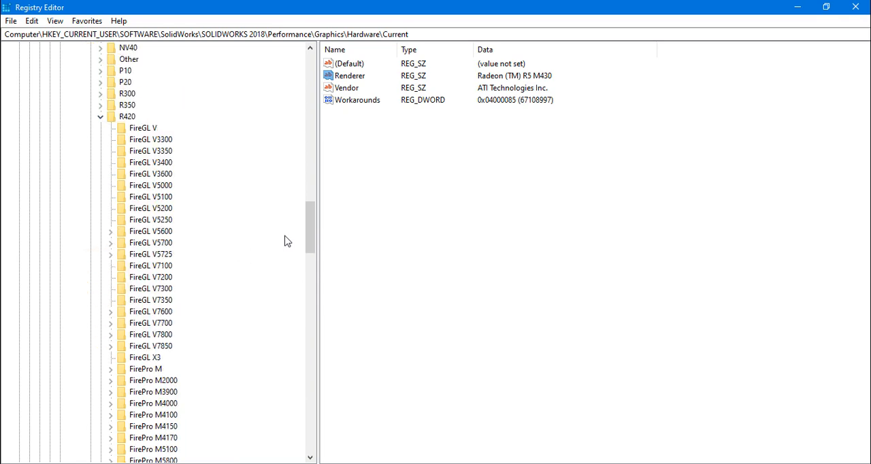
Step: Create a new key under R420 and name it Radeon (TM) R5 M430
right_click(127, 116)
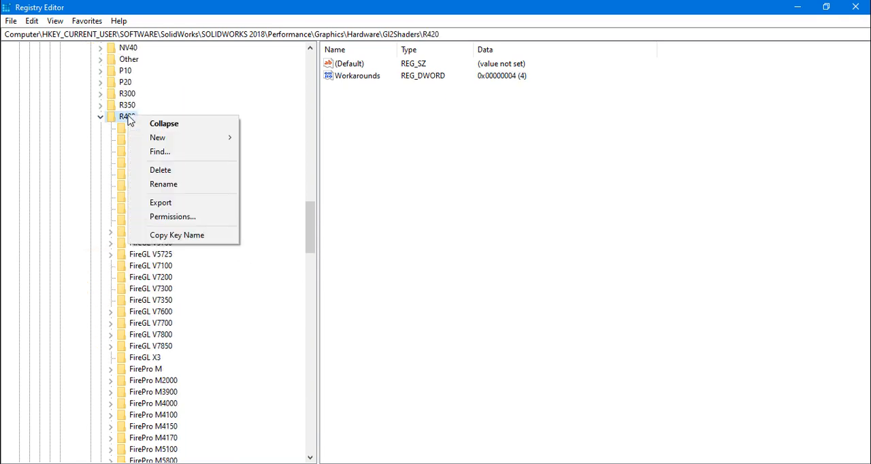
mouse_move(157, 137)
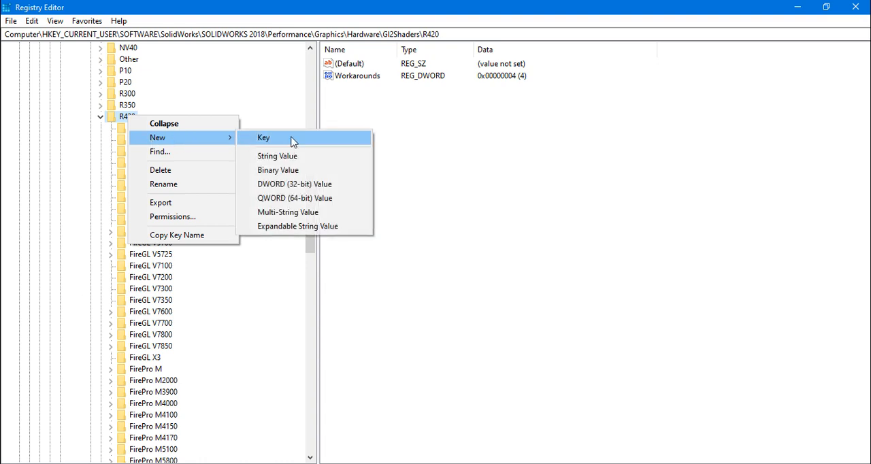
left_click(263, 138)
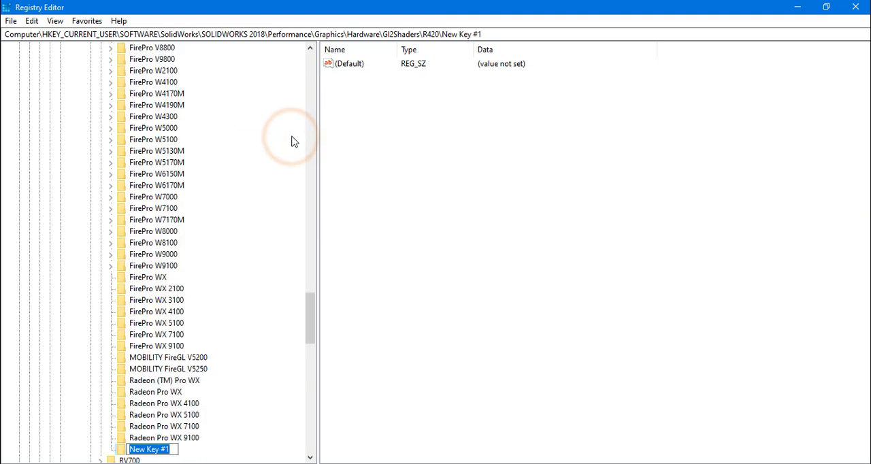
scroll("down", 3)
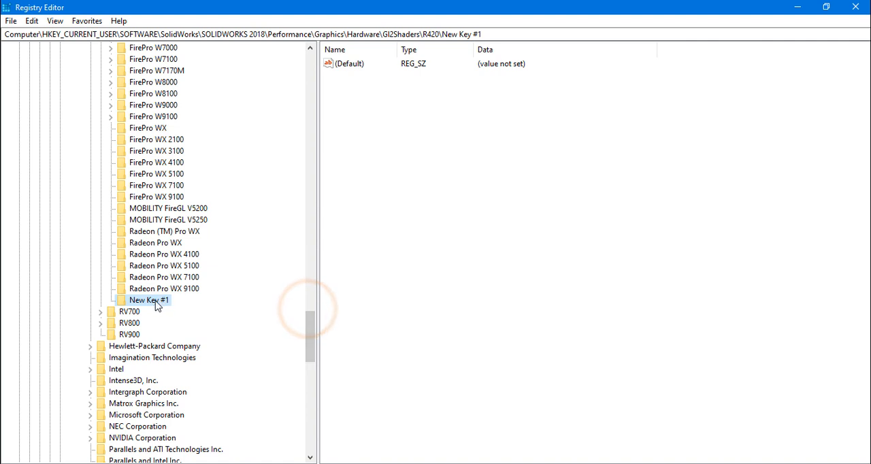
double_click(149, 300)
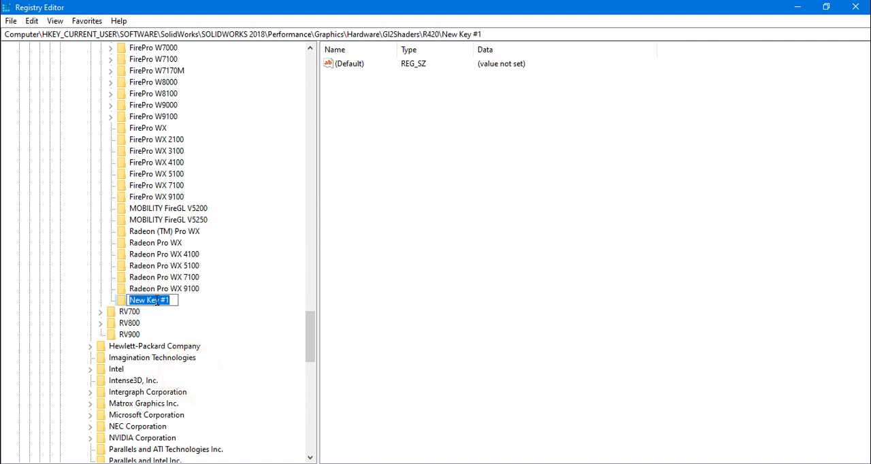
right_click(149, 300)
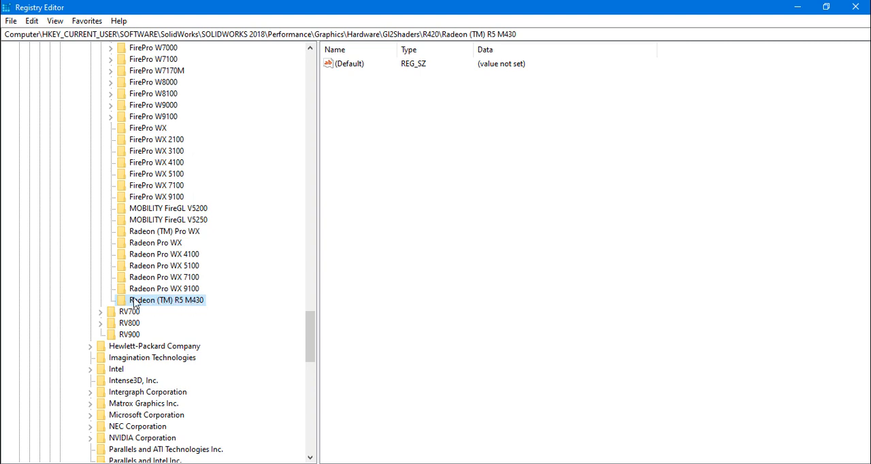
mouse_move(180, 306)
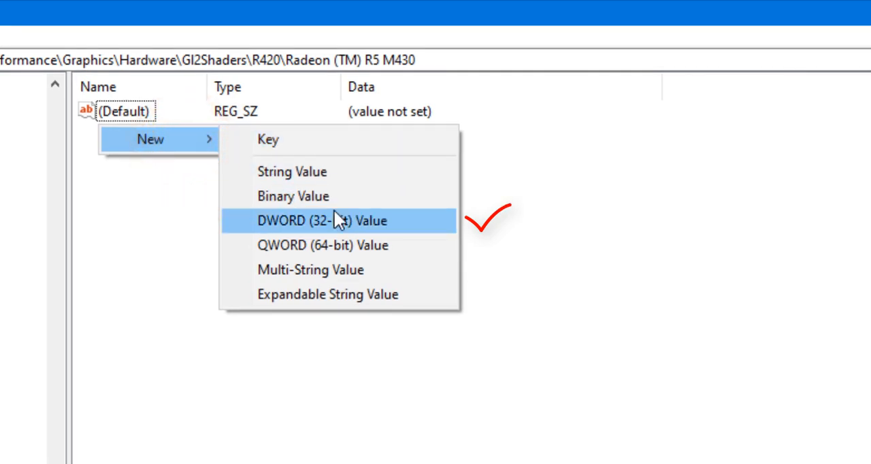
mouse_move(351, 235)
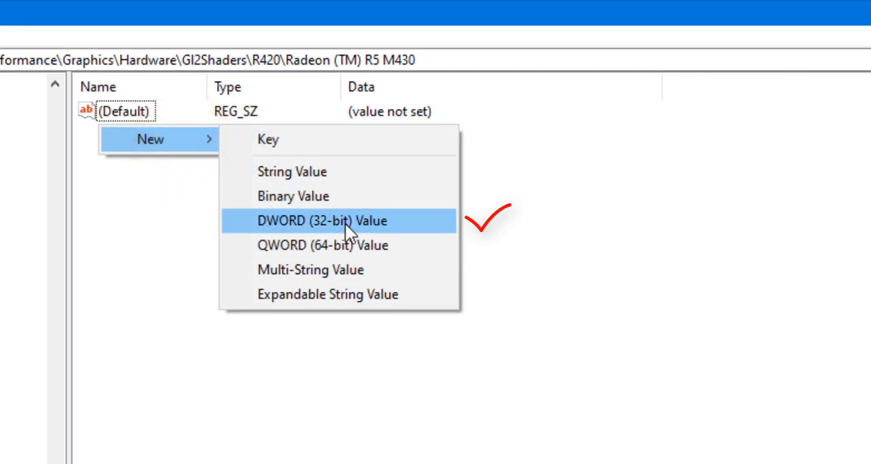
Step: Add a DWORD (32-bit) value named Workrounds to the Radeon (TM) R5 M430 key
left_click(320, 220)
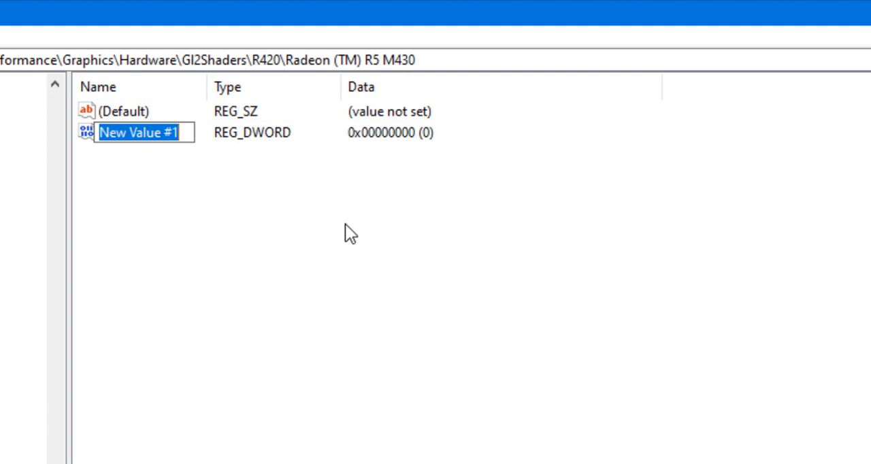
type("Workrounds")
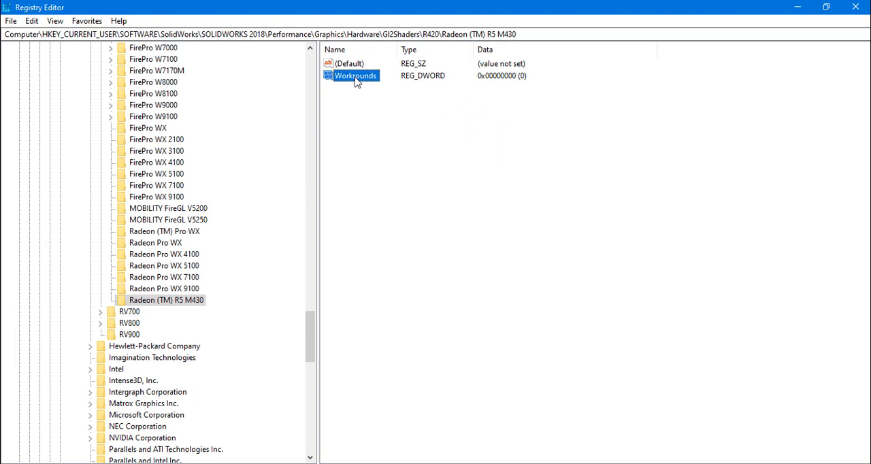
Step: Open Workrounds for editing and copy 30408 from the Notepad instructions
double_click(355, 75)
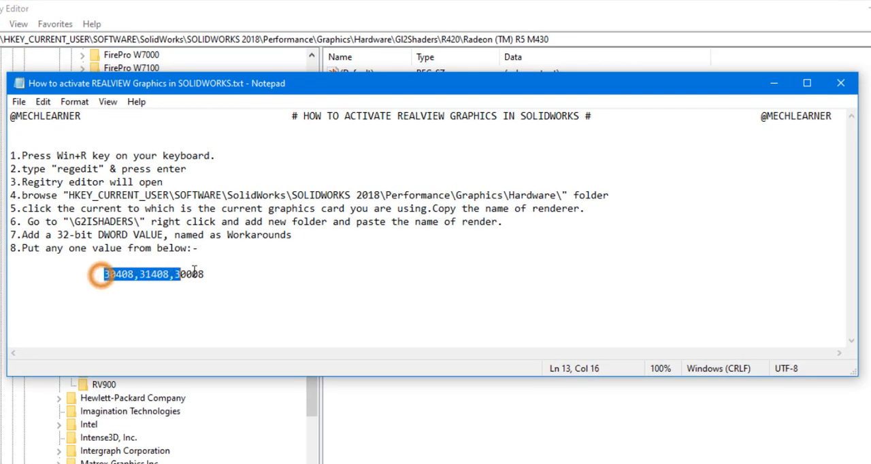
left_click(204, 274)
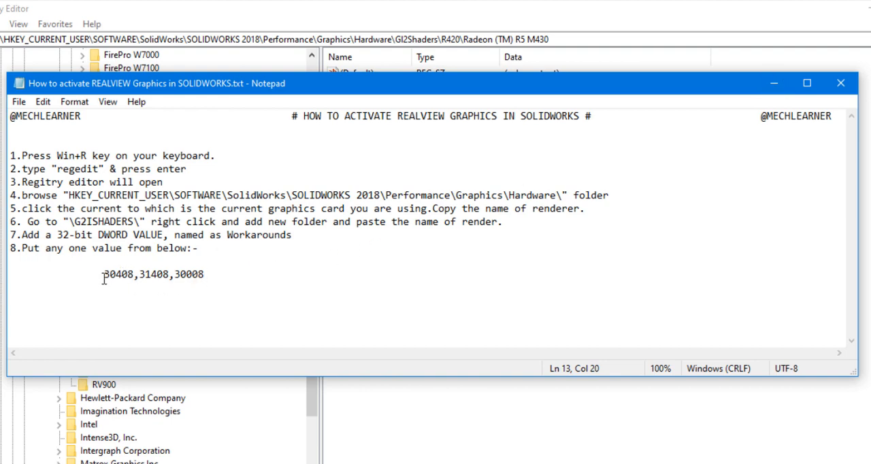
double_click(119, 274)
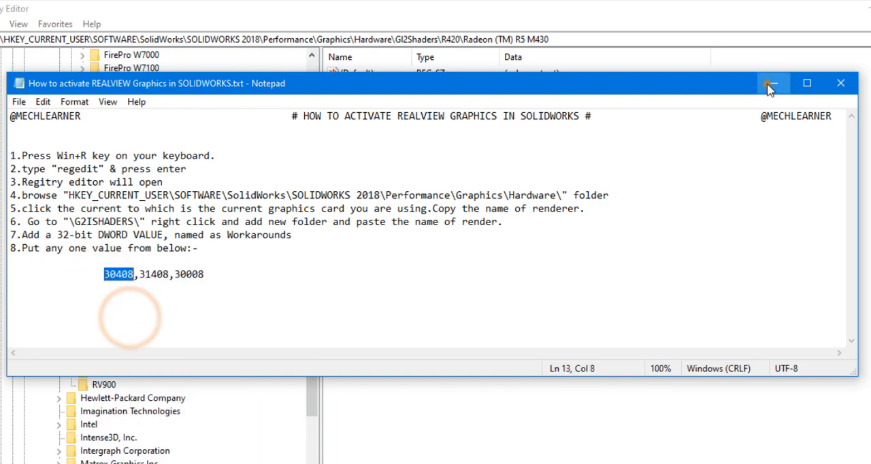
right_click(291, 247)
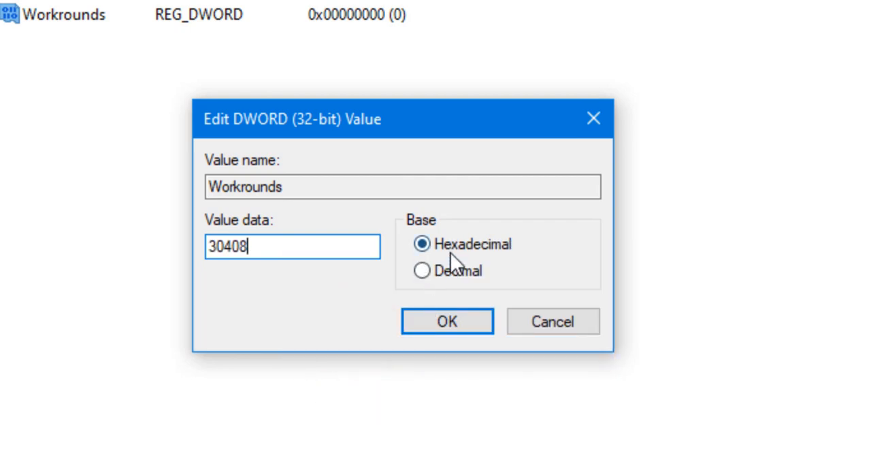
mouse_move(409, 266)
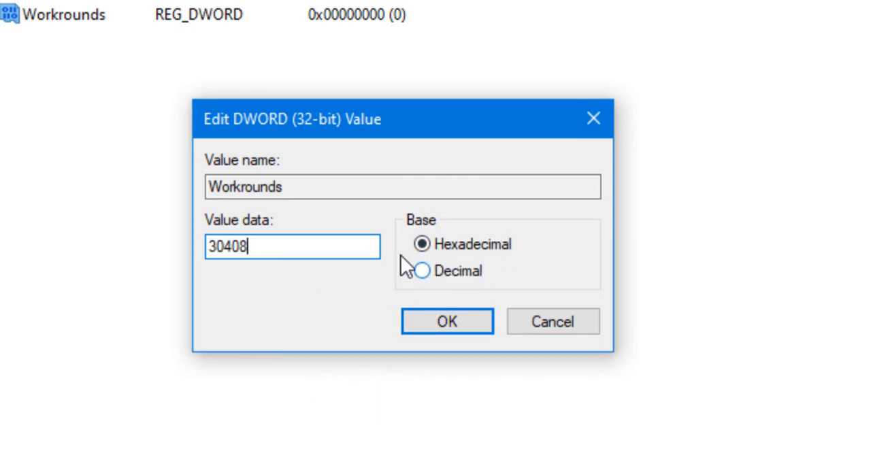
Step: Save 30408 as the hexadecimal data of Workrounds
left_click(446, 322)
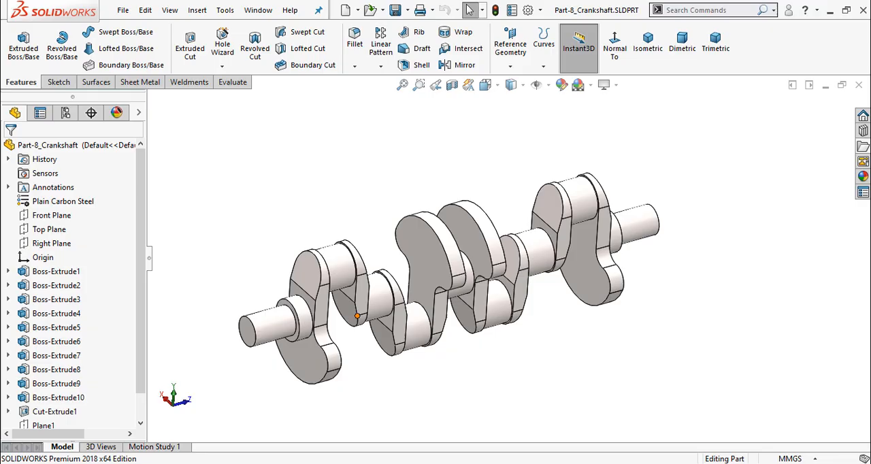
Step: Close Part-8_Crankshaft and reopen Part-8_Crankshaft.SLDPRT
left_click(607, 85)
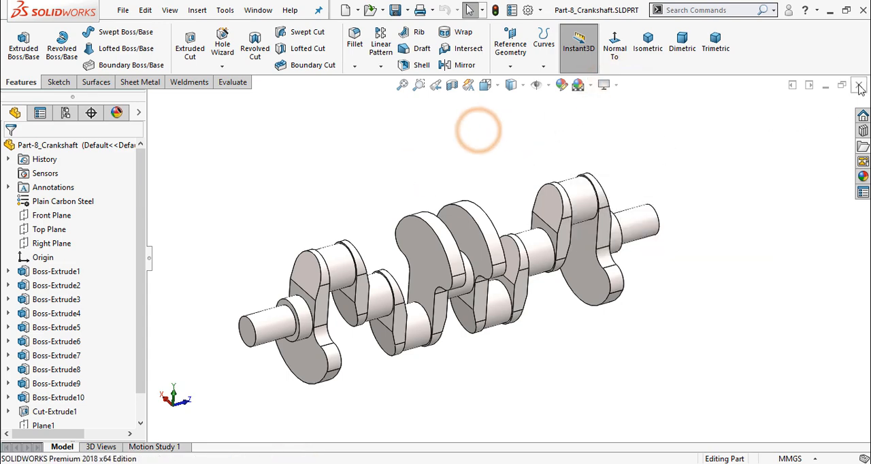
left_click(859, 85)
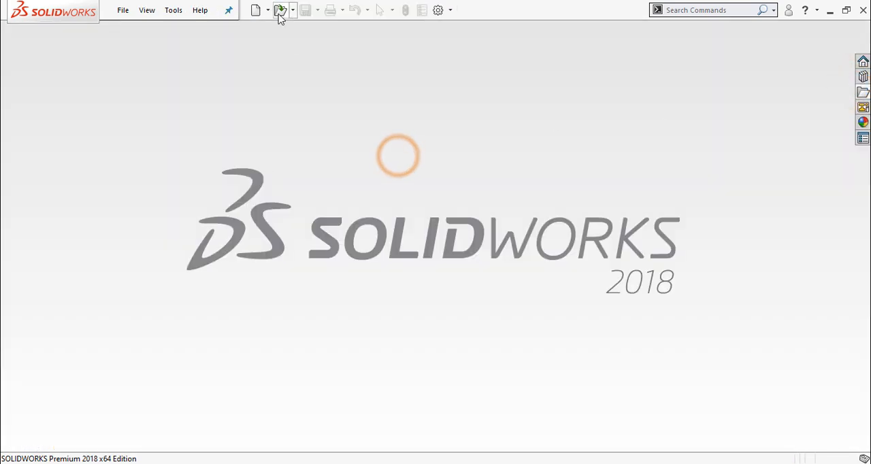
left_click(279, 10)
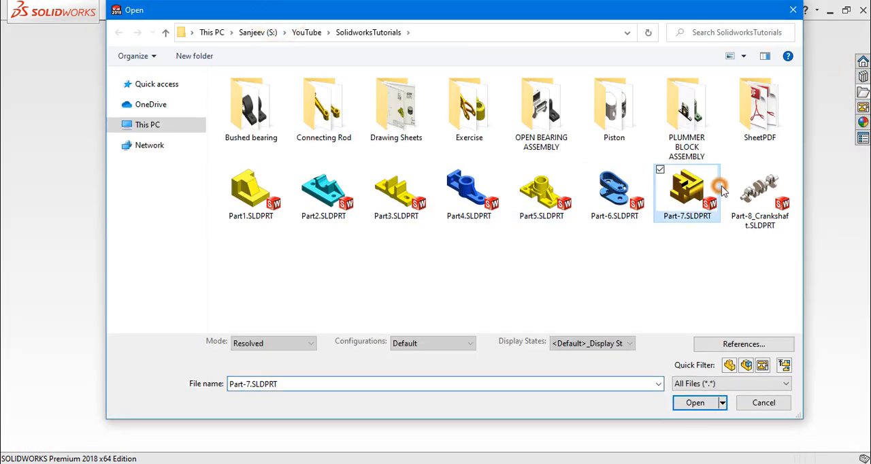
left_click(695, 402)
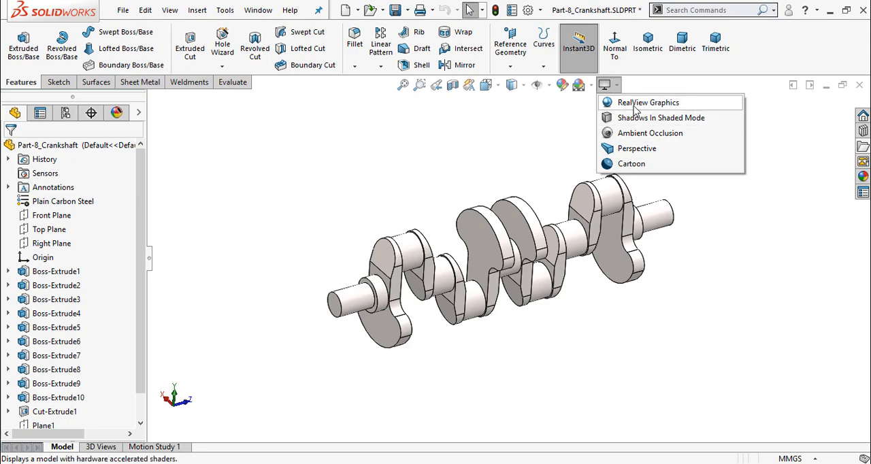
Step: Turn on RealView Graphics and rotate the crankshaft to inspect its realistic shading
left_click(196, 9)
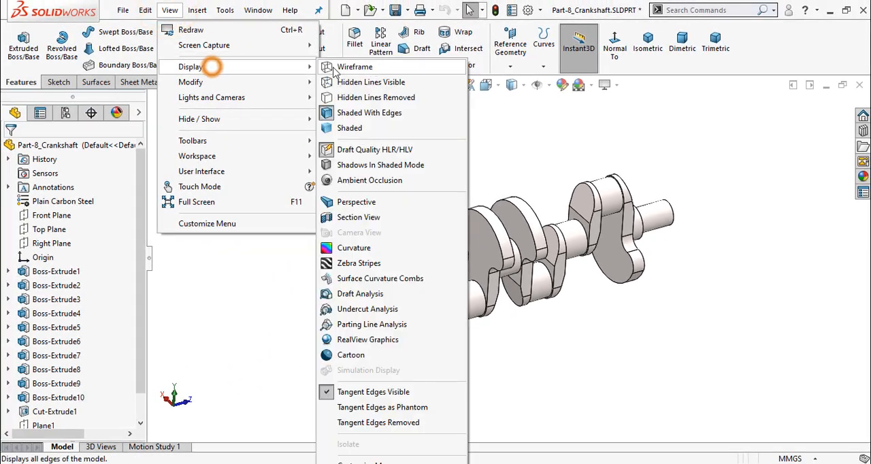
mouse_move(367, 309)
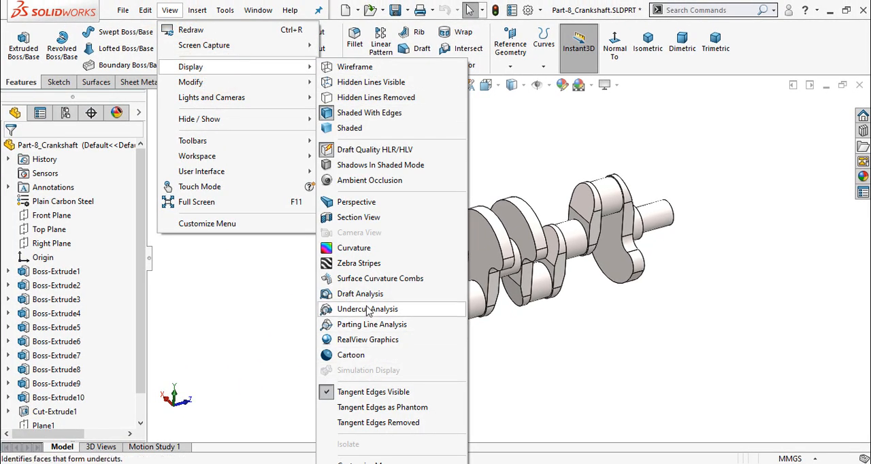
mouse_move(367, 340)
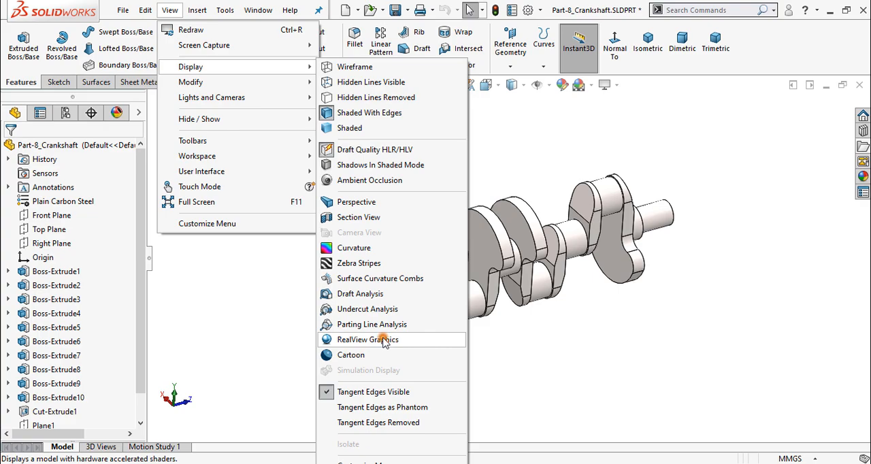
left_click(367, 338)
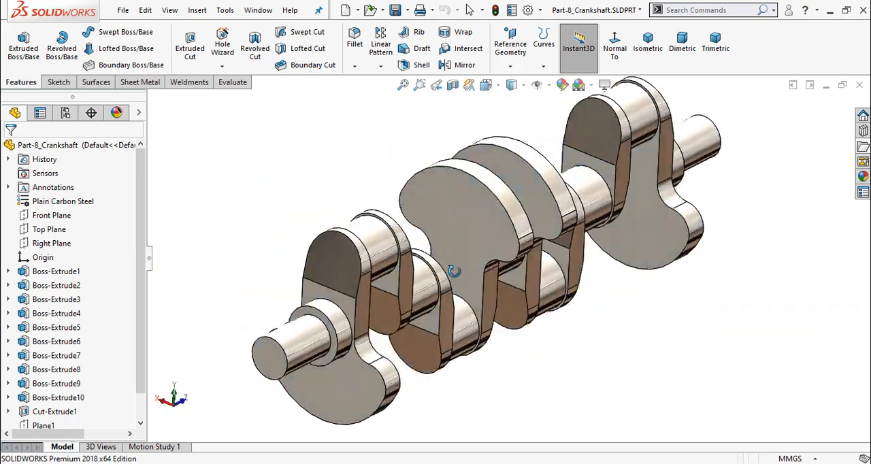
left_click_drag(456, 272, 361, 266)
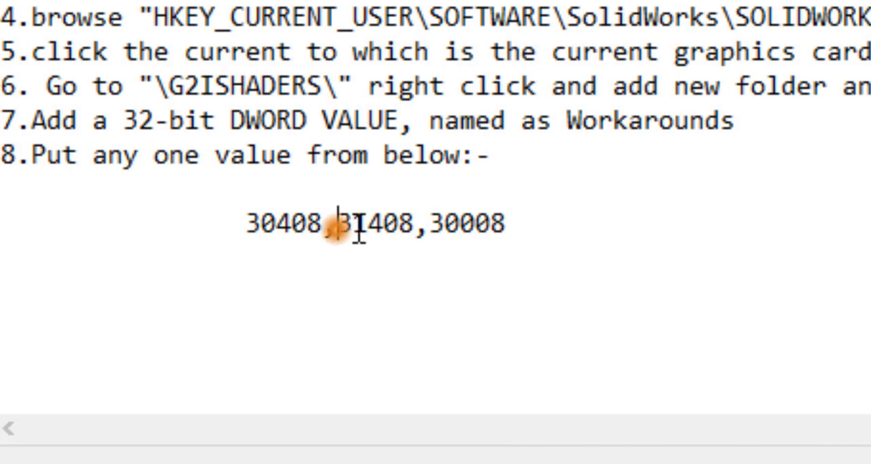
Step: Check that Workrounds still holds 0x00030408, then close Registry Editor and the Notepad note
double_click(475, 222)
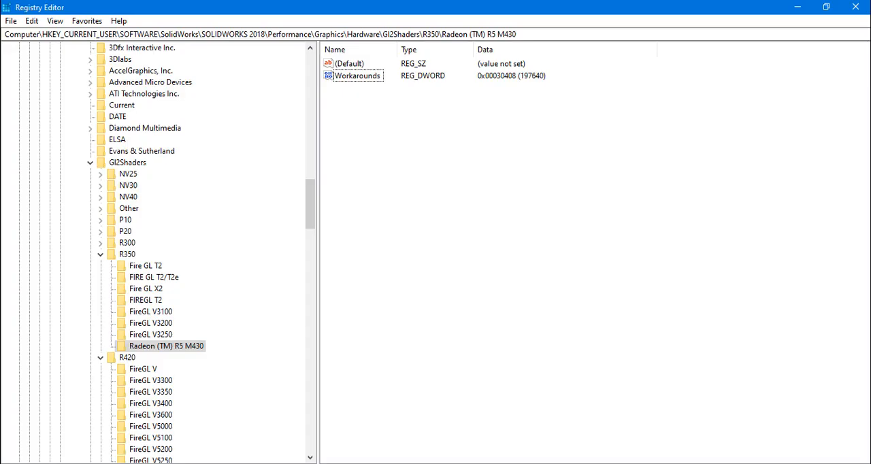
double_click(358, 76)
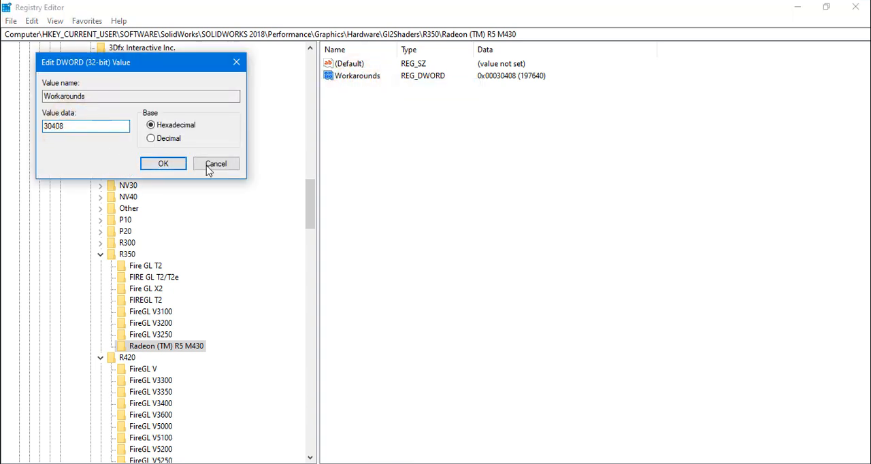
left_click(163, 163)
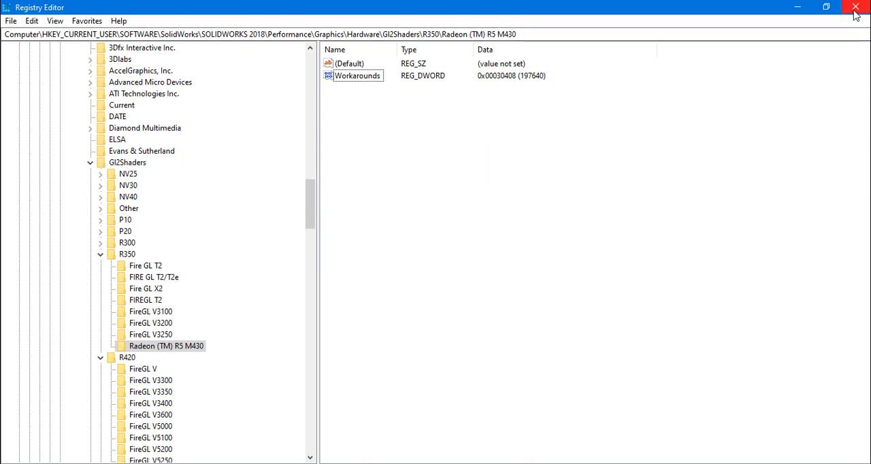
left_click(855, 6)
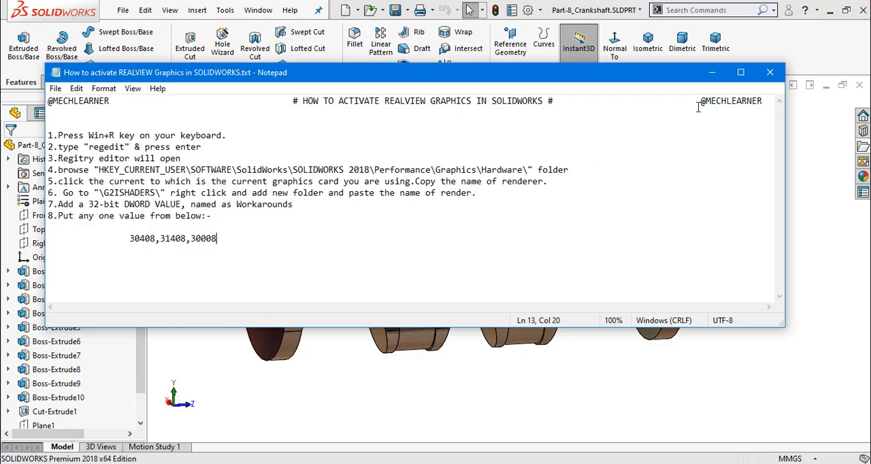
left_click(770, 72)
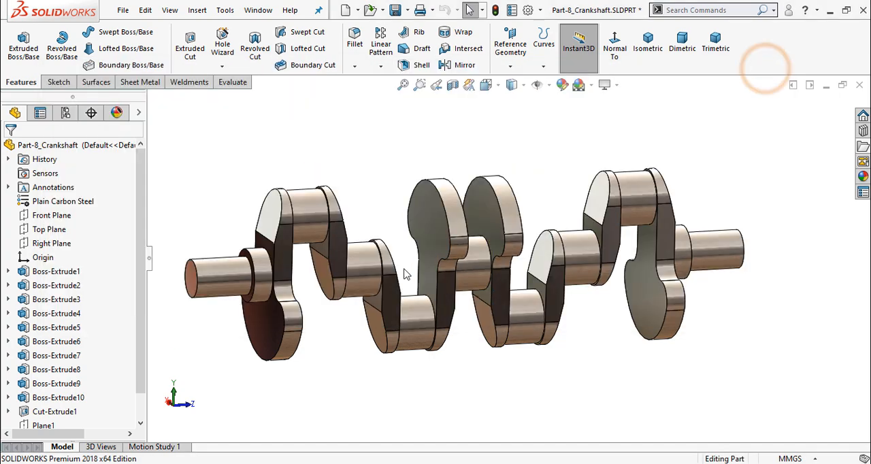